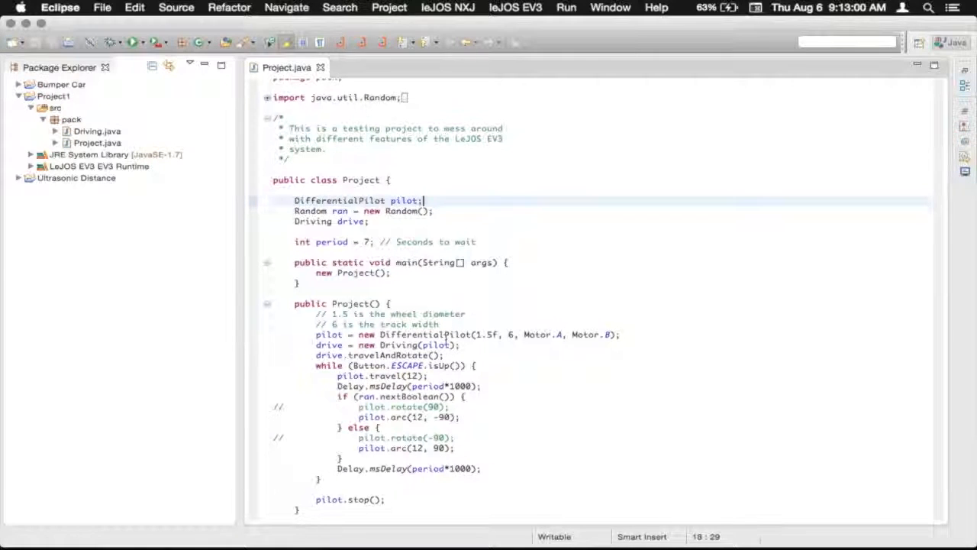
Uncomment pilot.rotate(-90) and comment out pilot.arc(12, 90) in the else branch with Cmd+/.
{"action": "scroll", "scroll_direction": "up", "scroll_amount": 3}
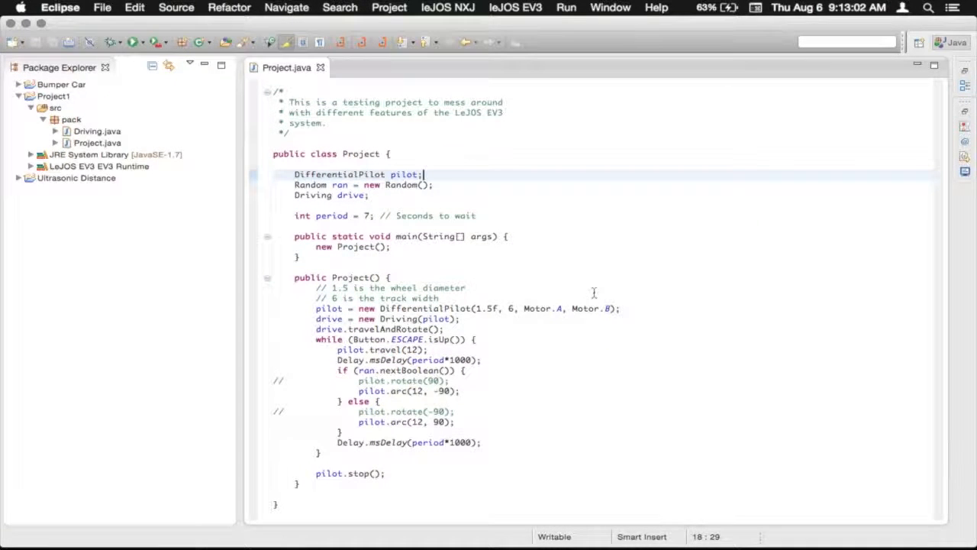
{"action": "mouse_move", "coordinate": [496, 380]}
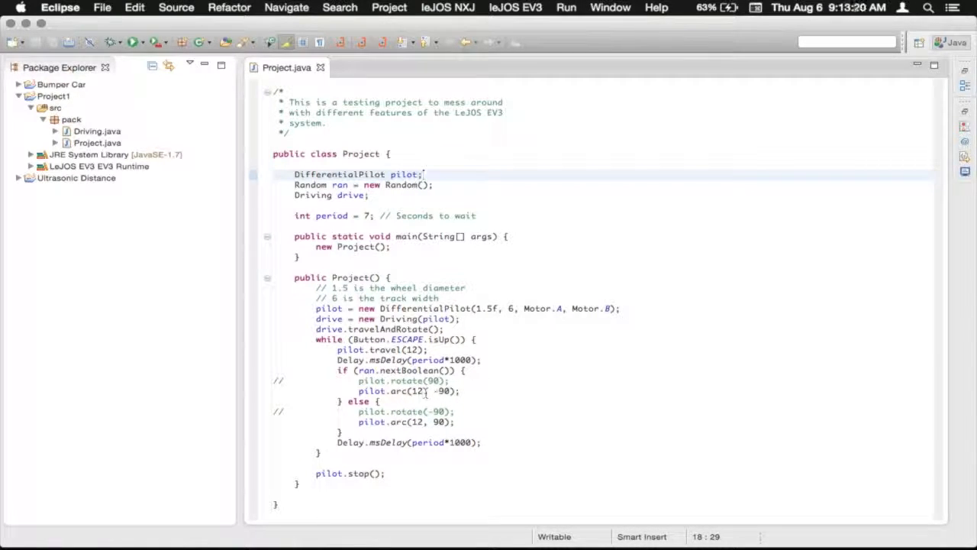
{"action": "left_click", "coordinate": [491, 421]}
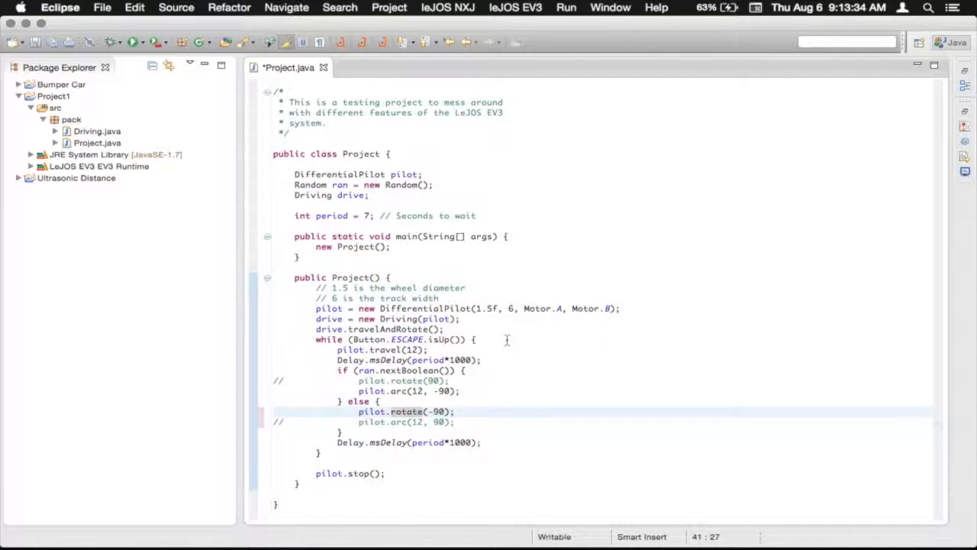
{"action": "mouse_move", "coordinate": [478, 300]}
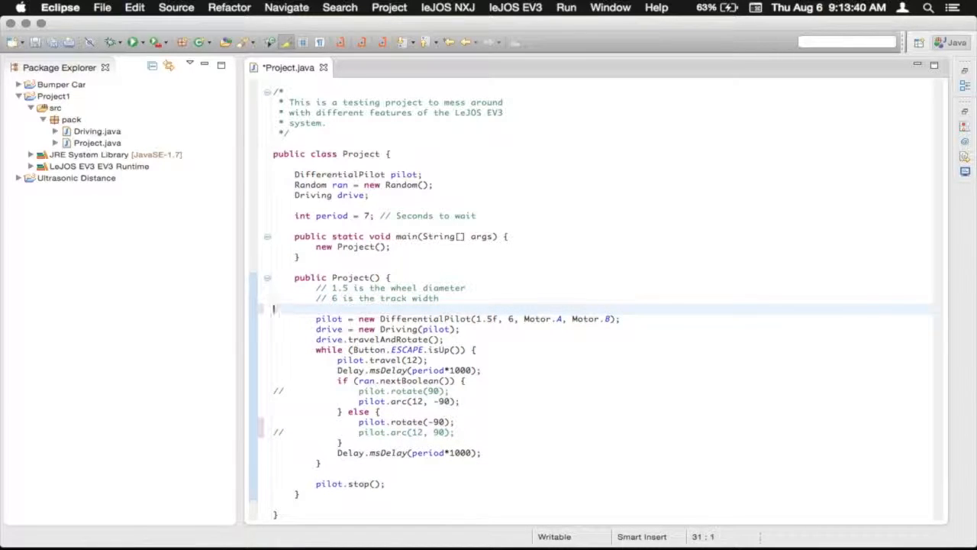
Open a blank line after drive.travelAndRotate() and begin a pilot.setTravelSpeed call.
{"action": "key", "text": "Delete"}
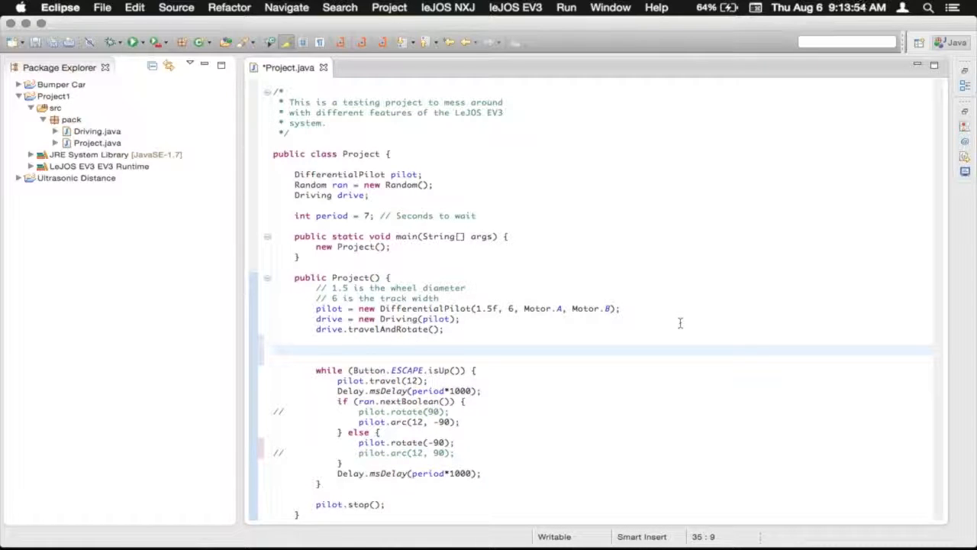
{"action": "type", "text": "pilot."}
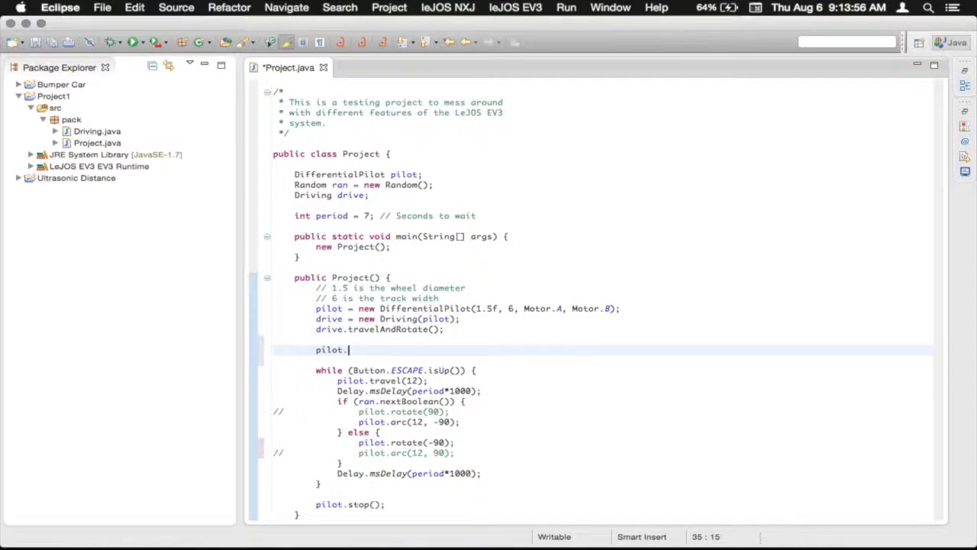
{"action": "type", "text": "."}
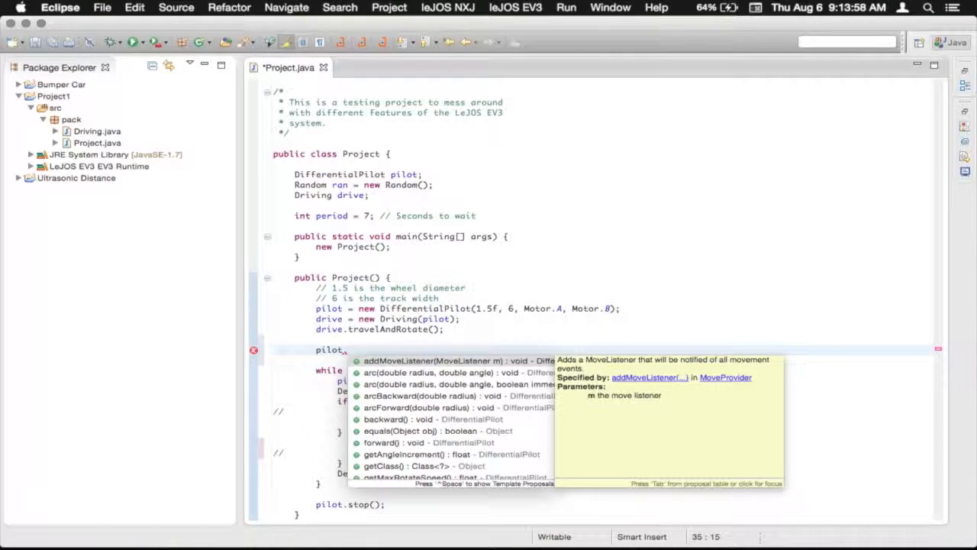
{"action": "type", "text": "setTravelSpeed(4);"}
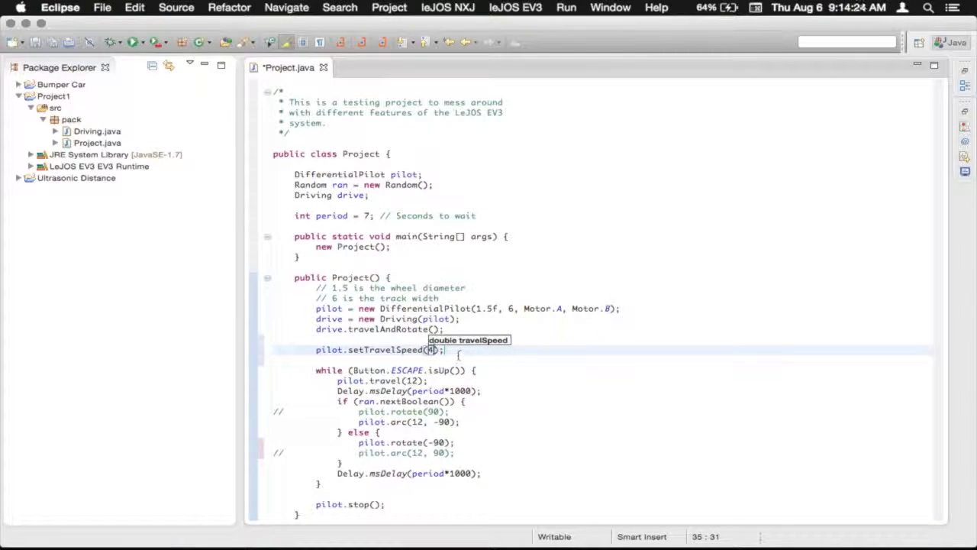
{"action": "mouse_move", "coordinate": [457, 354]}
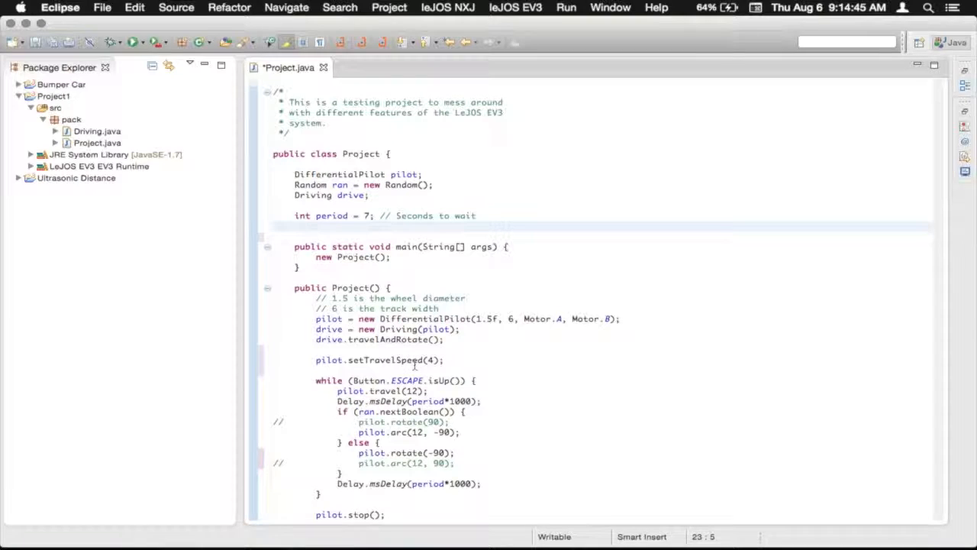
Declare int fastTravelSpeed = 4 and pass fastTravelSpeed to setTravelSpeed.
{"action": "type", "text": "int"}
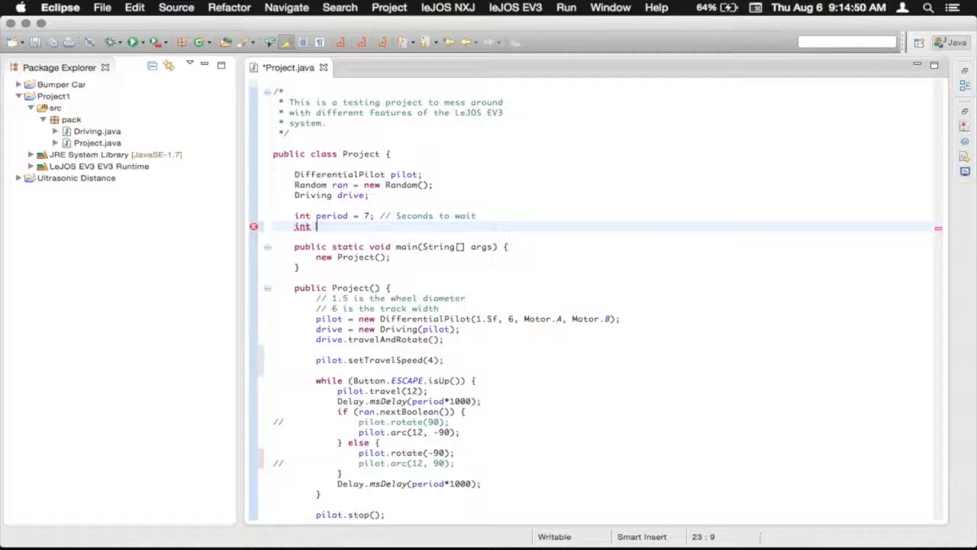
{"action": "type", "text": "fastT"}
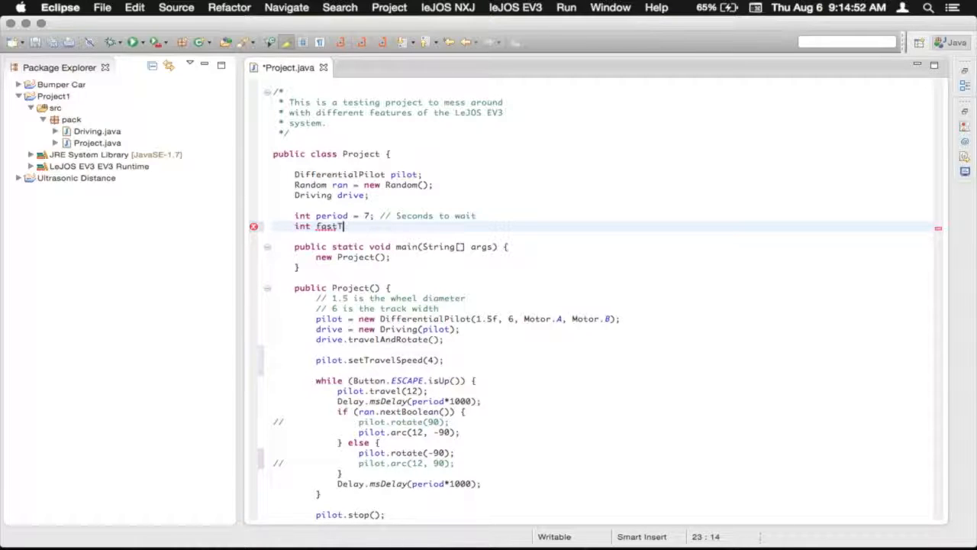
{"action": "type", "text": "TravelSpe"}
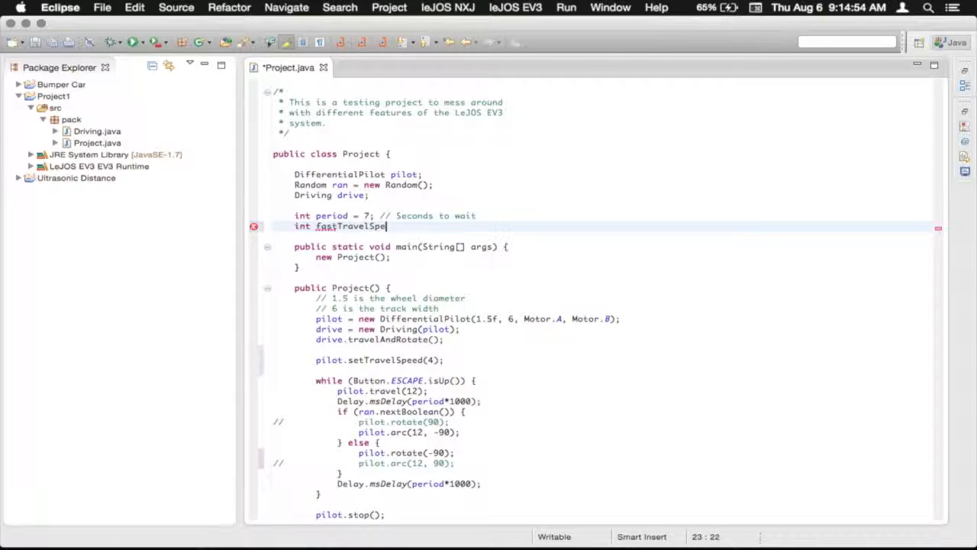
{"action": "type", "text": "ed"}
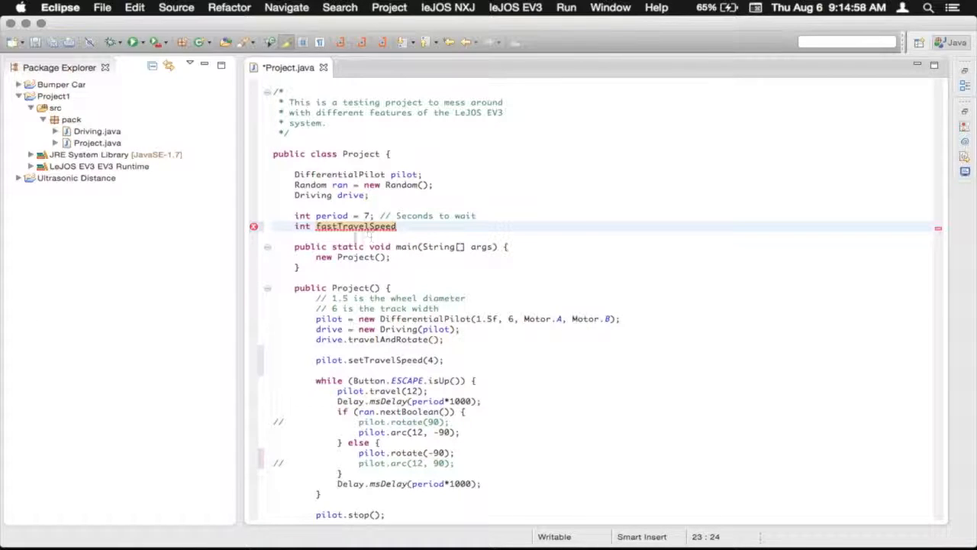
{"action": "type", "text": "= 4;"}
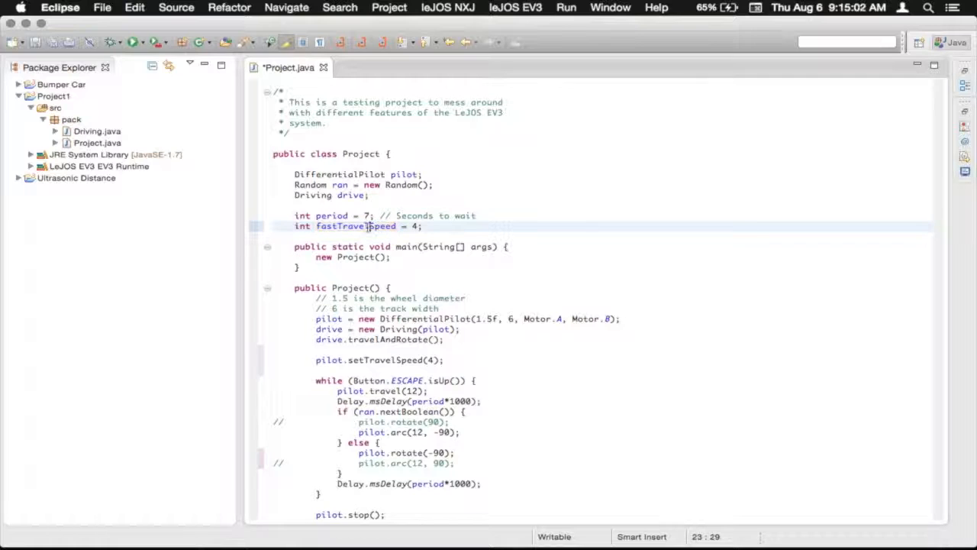
{"action": "double_click", "coordinate": [355, 226]}
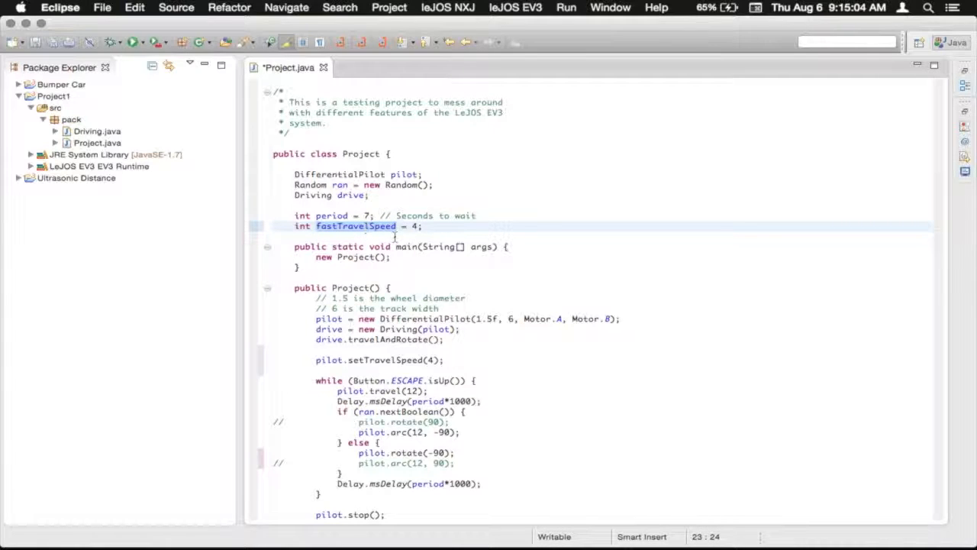
{"action": "mouse_move", "coordinate": [357, 226]}
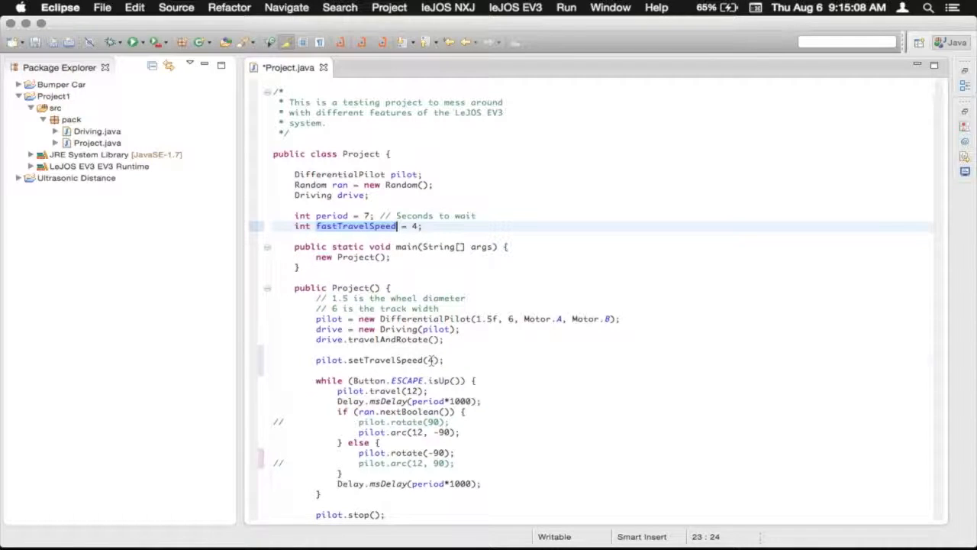
{"action": "type", "text": "fastTravelSpeed"}
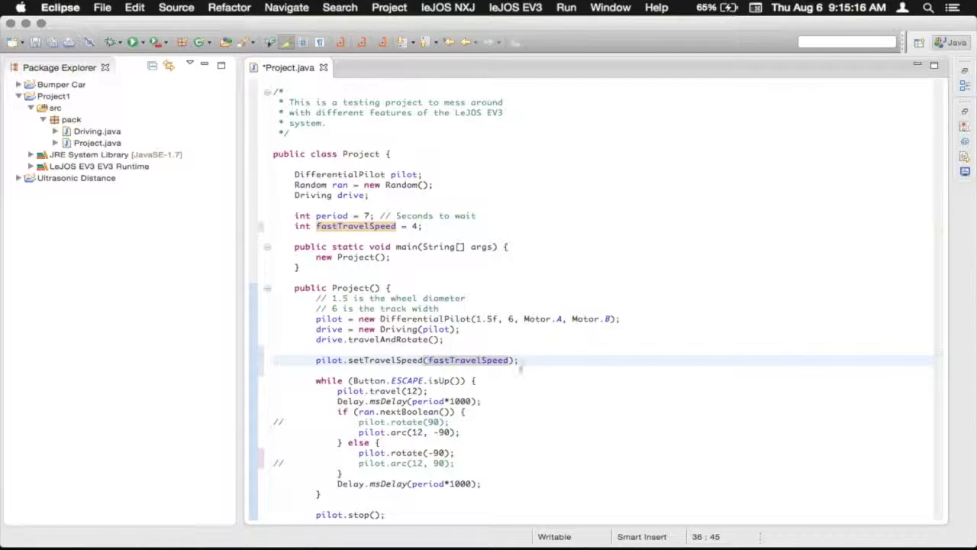
Add 'int slowTravelSpeed = 2;' and comment fastTravelSpeed as '// Inches per second'.
{"action": "left_click", "coordinate": [422, 226]}
{"action": "type", "text": "int "}
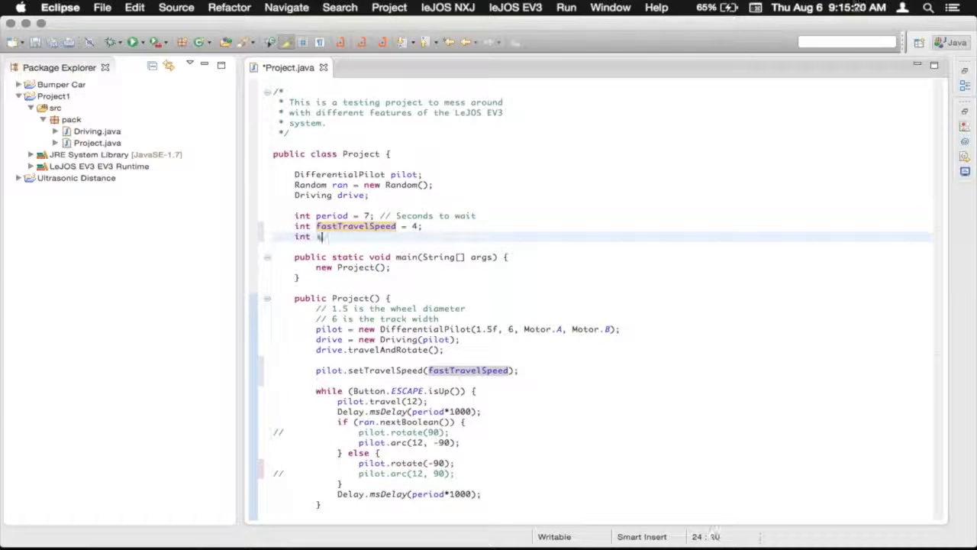
{"action": "type", "text": "slowTravel"}
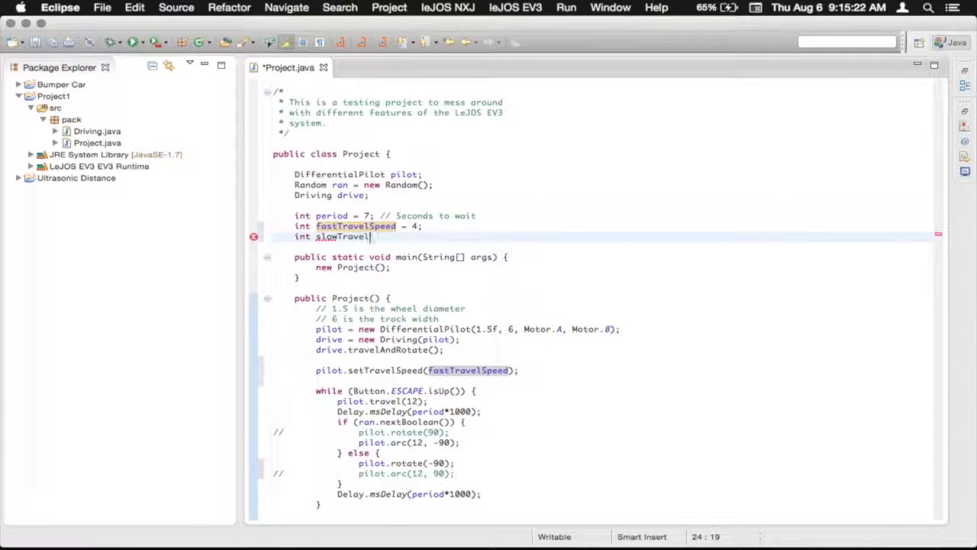
{"action": "type", "text": "Speed ="}
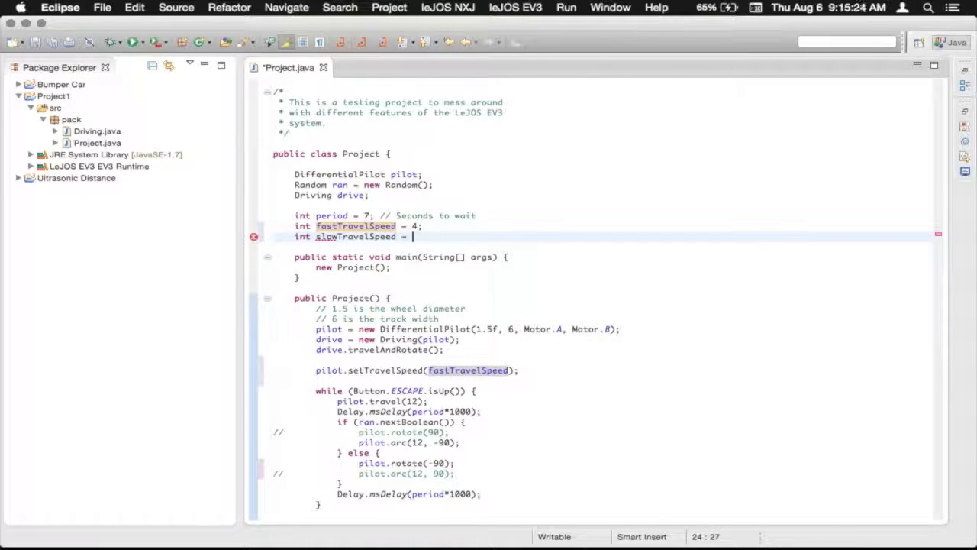
{"action": "type", "text": "2;"}
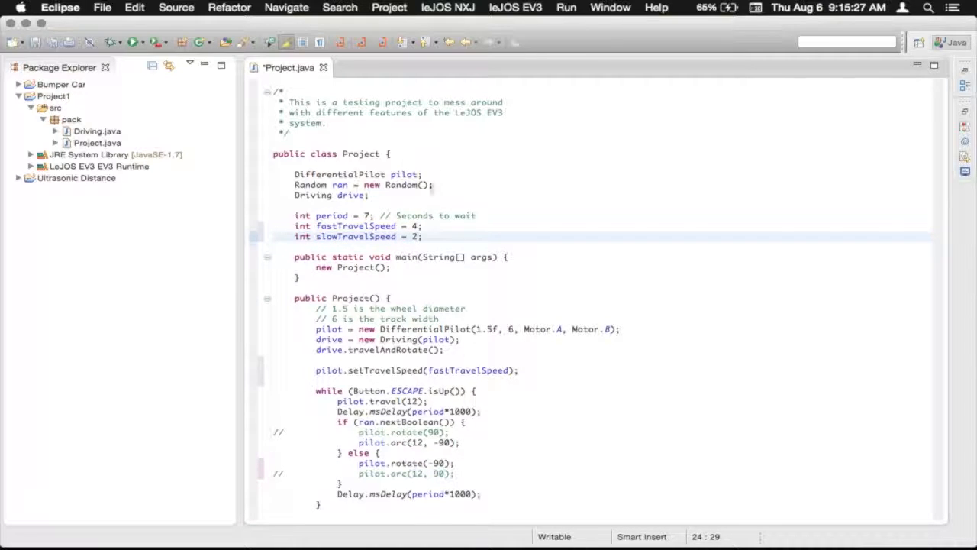
{"action": "left_click", "coordinate": [440, 226]}
{"action": "type", "text": "    // Inches per"}
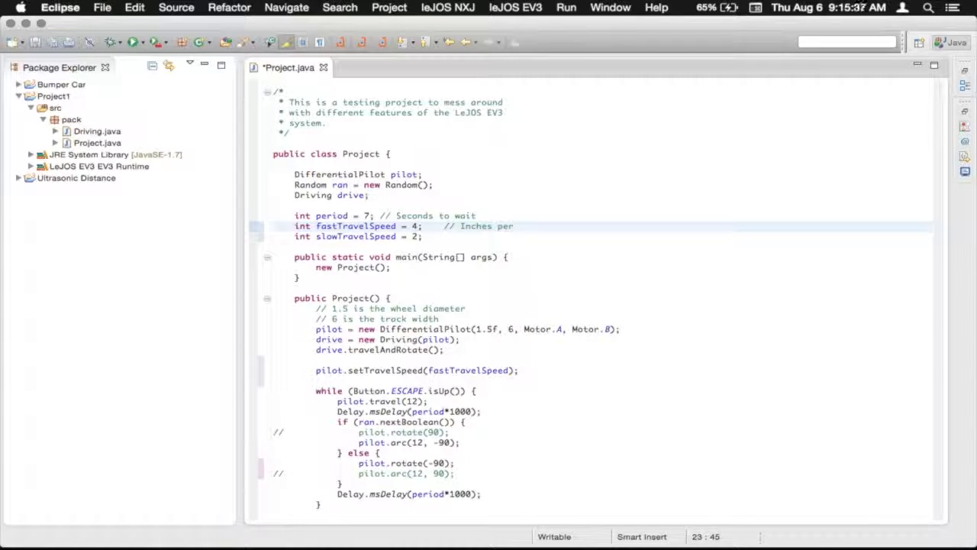
{"action": "type", "text": "second"}
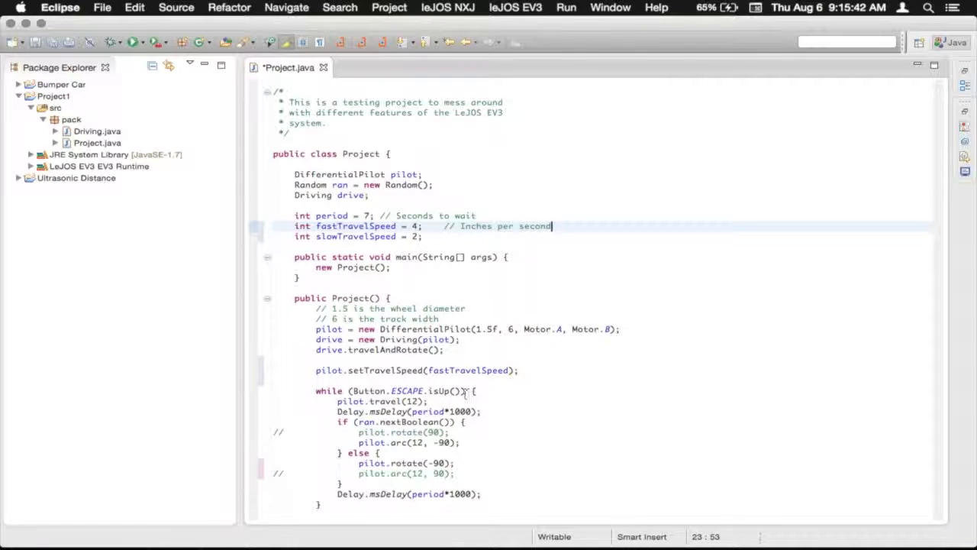
Surround pilot.arc(12, -90) with setTravelSpeed(slowTravelSpeed) before and setTravelSpeed(fastTravelSpeed) after.
{"action": "left_click", "coordinate": [452, 432]}
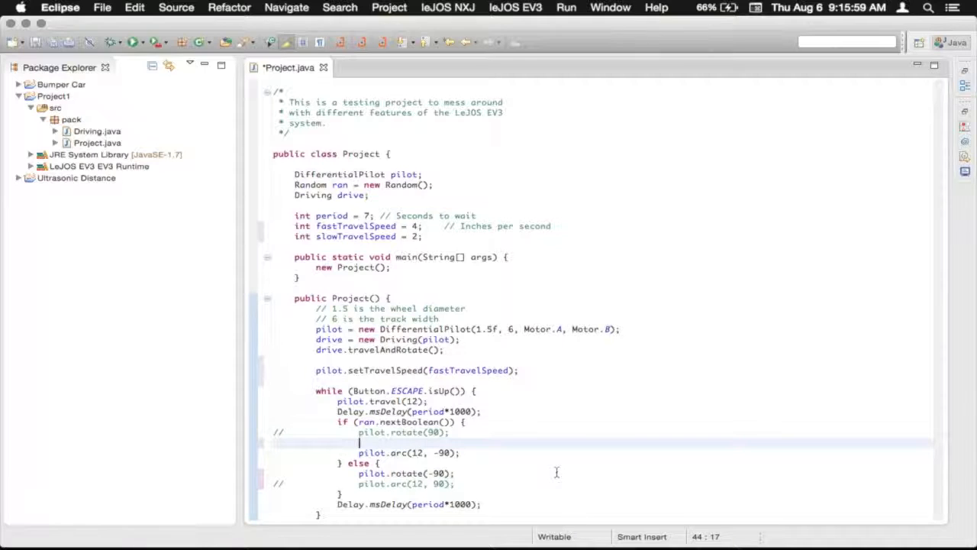
{"action": "type", "text": "pi"}
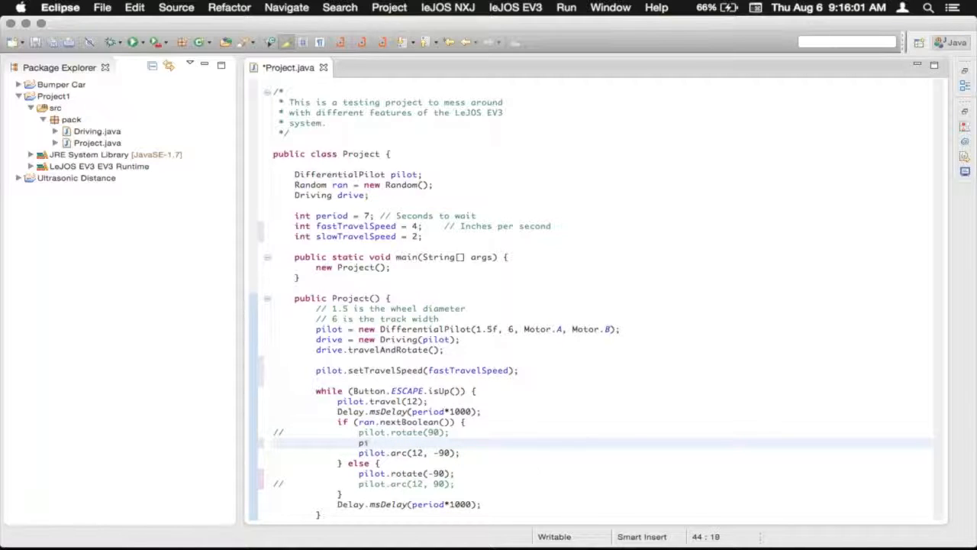
{"action": "type", "text": "."}
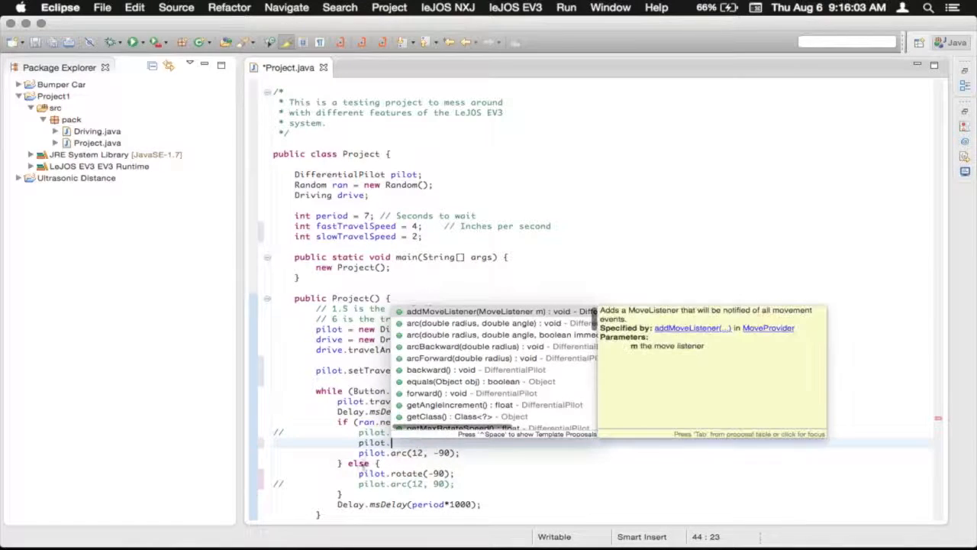
{"action": "type", "text": "setTravelSpeed(slowTravelSpeed);"}
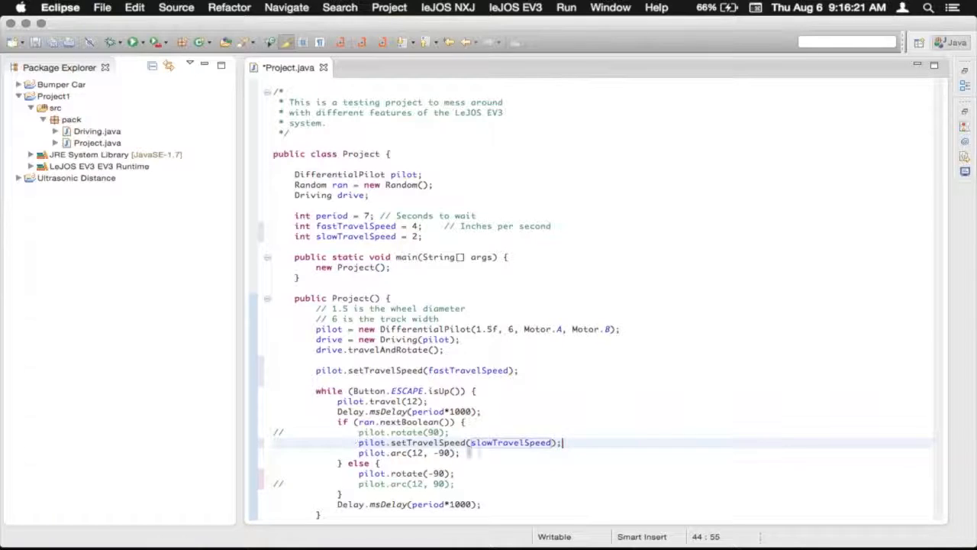
{"action": "left_click", "coordinate": [462, 452]}
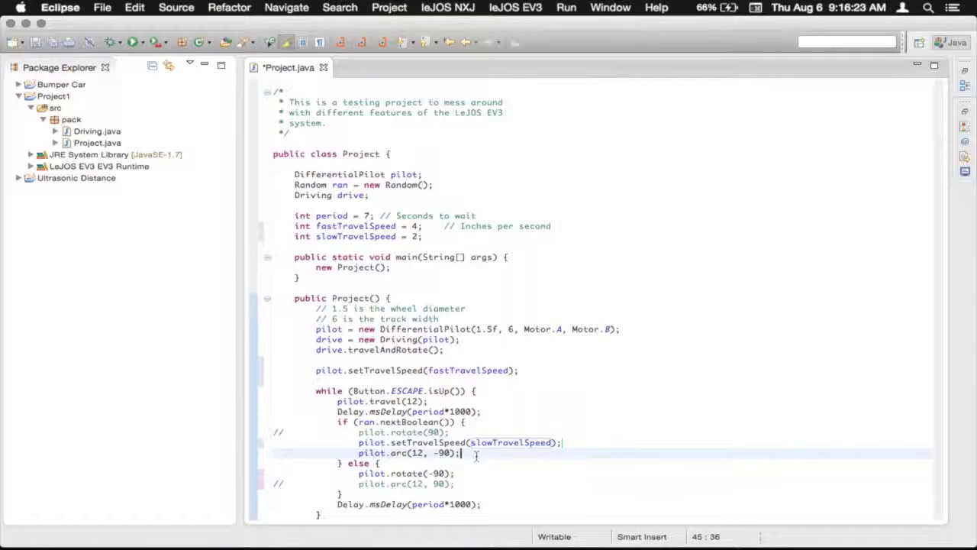
{"action": "type", "text": "p"}
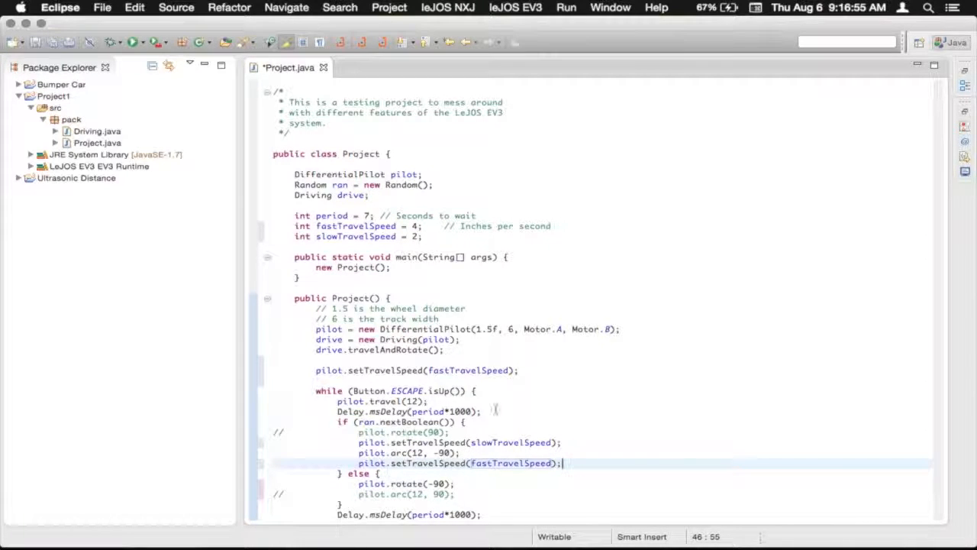
Add pilot.setRotateSpeed(45) after the initial setTravelSpeed call and save Project.java.
{"action": "left_click", "coordinate": [525, 370]}
{"action": "type", "text": "pilot"}
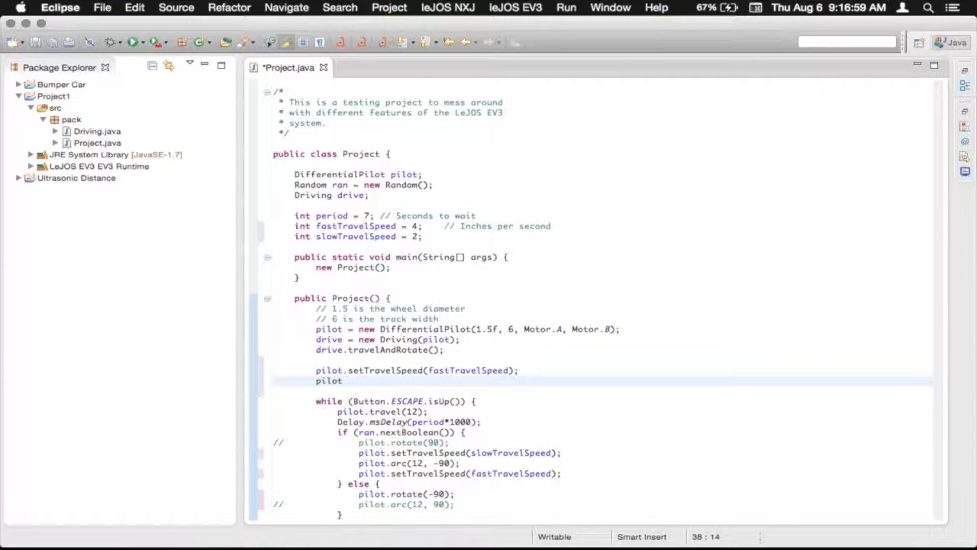
{"action": "type", "text": "."}
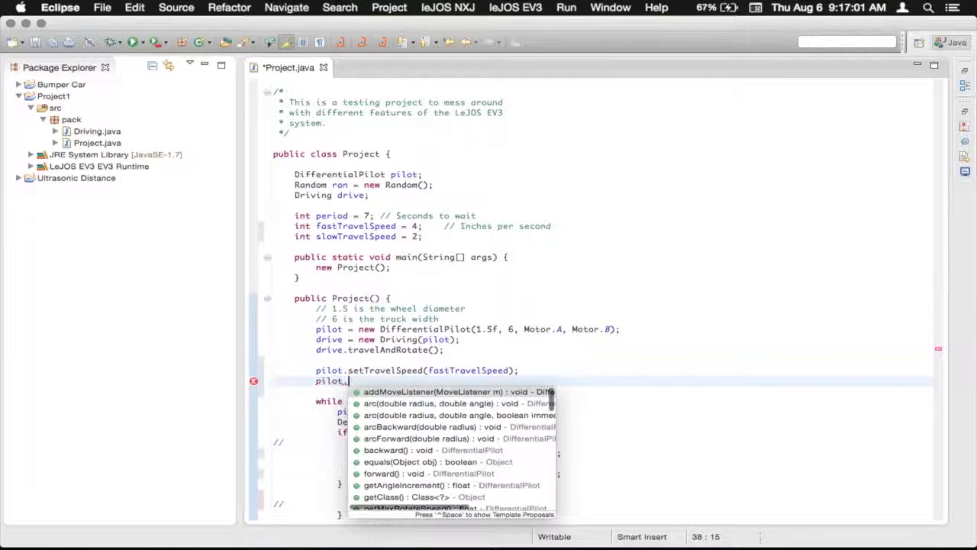
{"action": "type", "text": "setRotateSpeed(rotateSpeed);"}
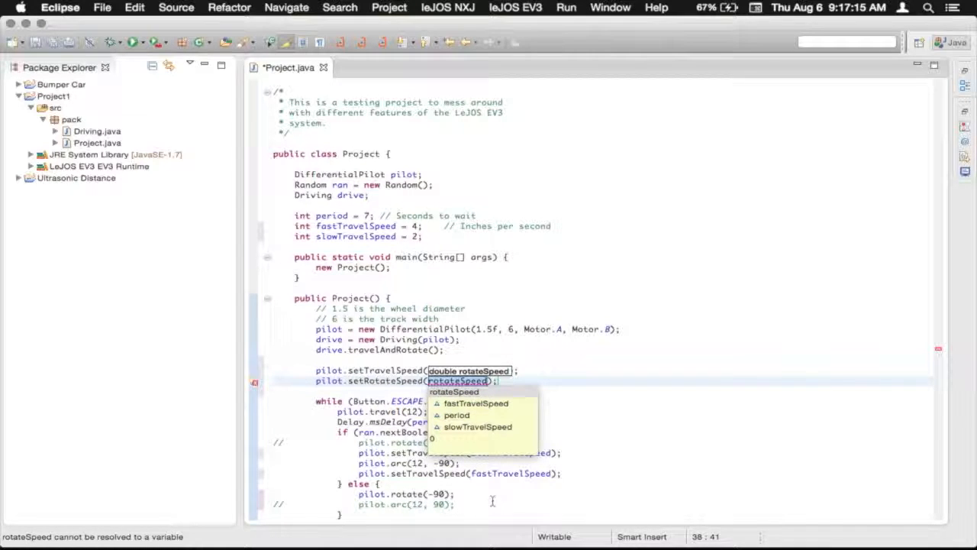
{"action": "type", "text": "450"}
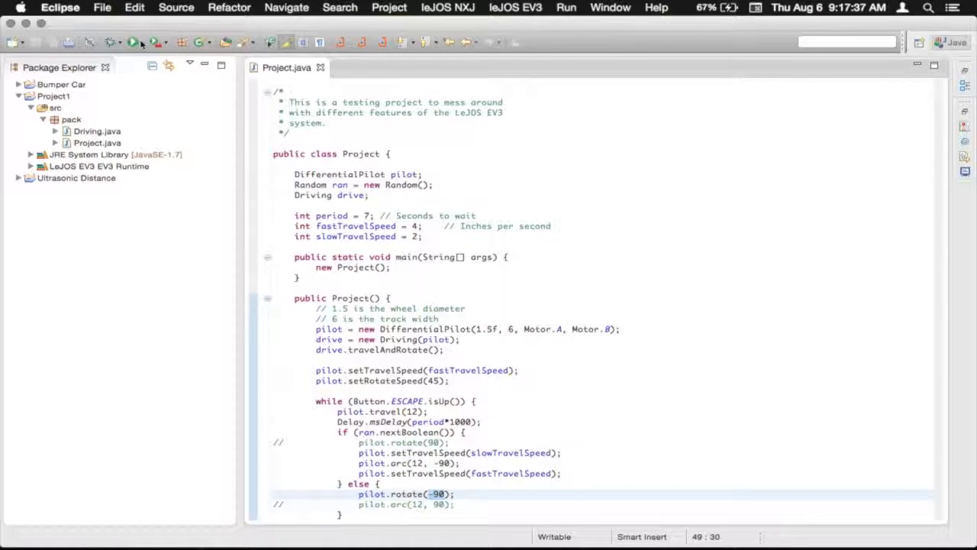
Launch Project on the EV3 from the recent run targets, then scroll to the file's top.
{"action": "left_click", "coordinate": [131, 42]}
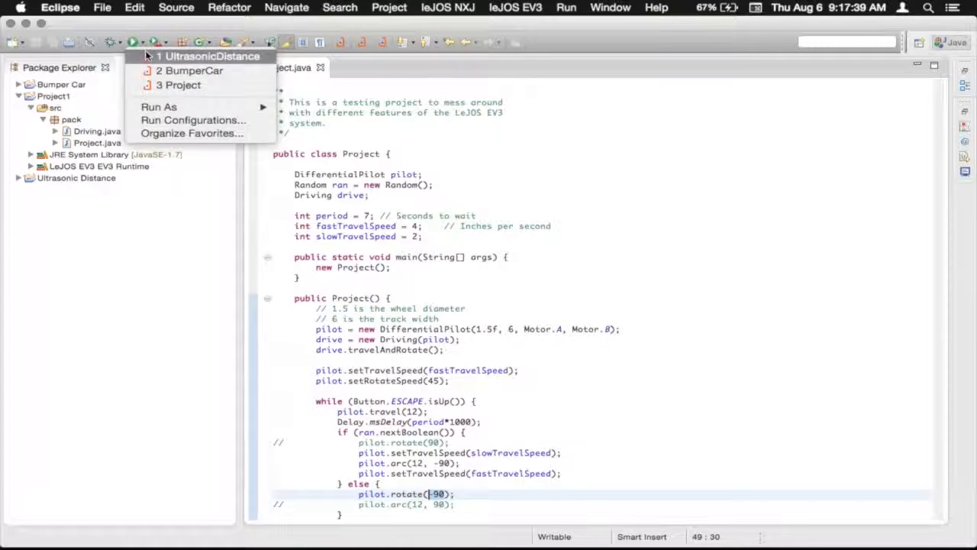
{"action": "left_click", "coordinate": [179, 84]}
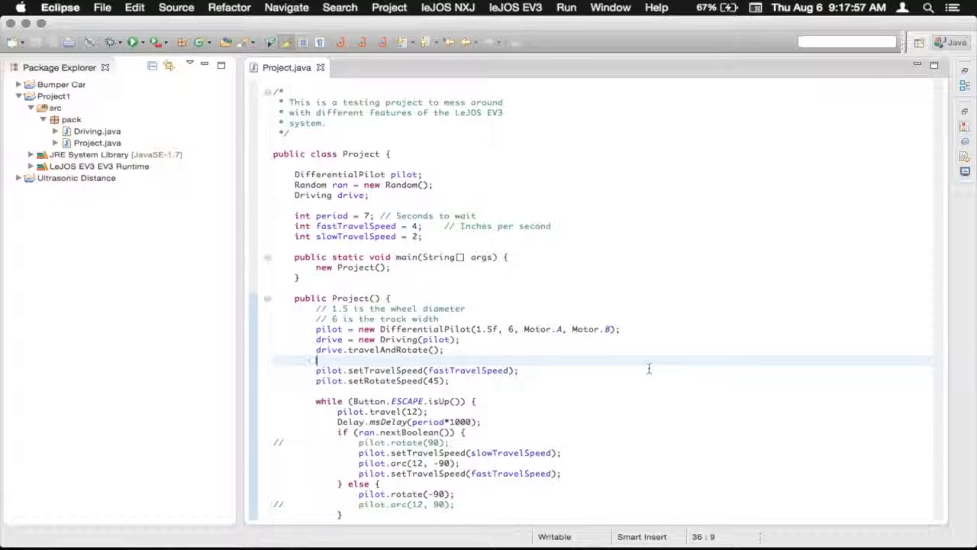
{"action": "scroll", "scroll_direction": "up", "scroll_amount": 3}
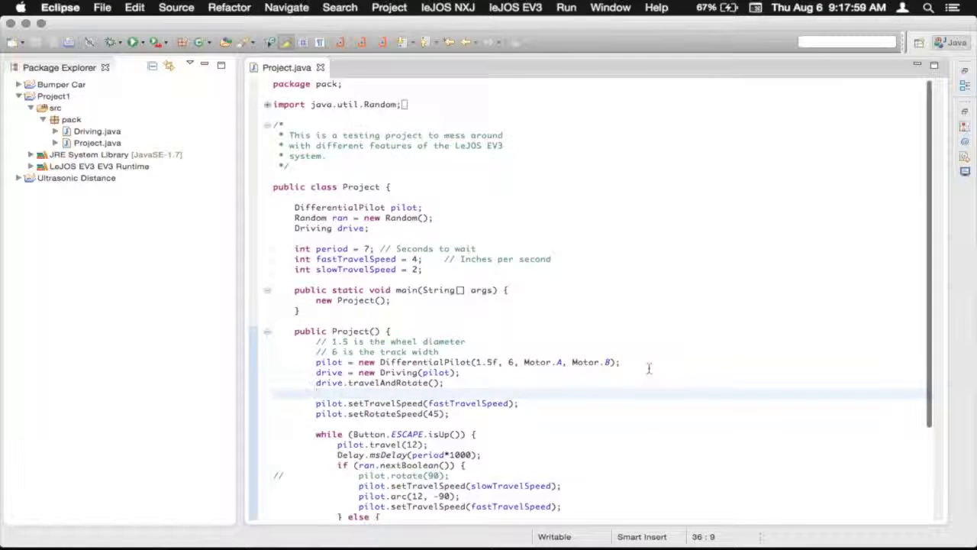